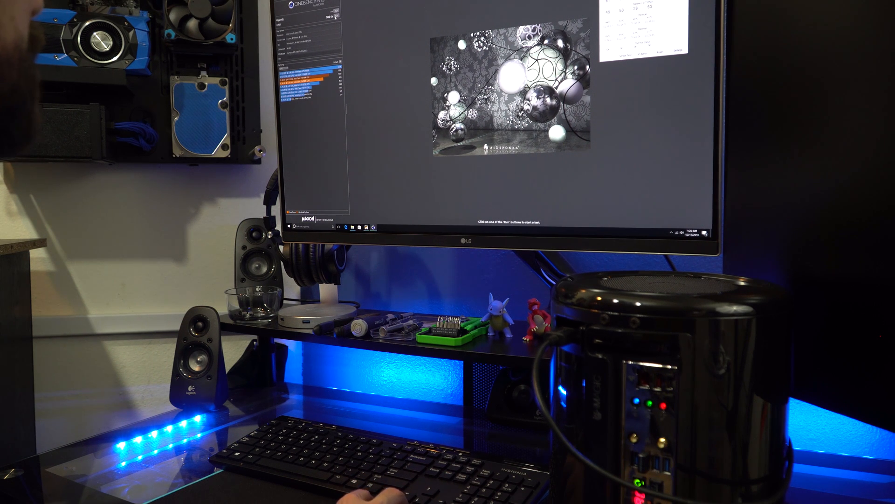
Launch another Cinebench R15 CPU benchmark run so the reference scene renders again.
left_click(333, 7)
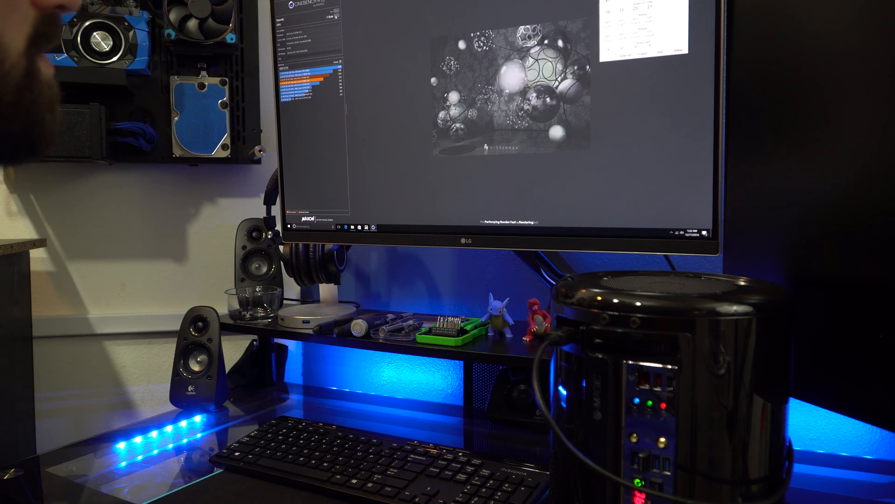